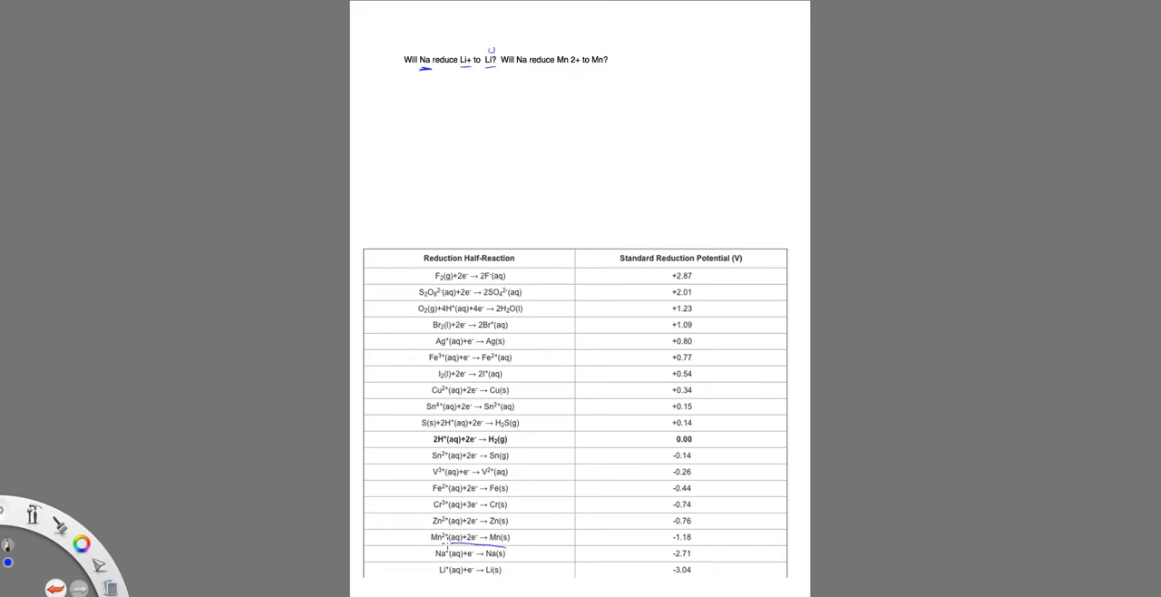
Handwrite Na° + Li⁺ → Li° + Na⁺, circle the Na⁺ table row, and label it 'Redox'.
{"action": "left_click_drag", "start_coordinate": [426, 554], "coordinate": [517, 553]}
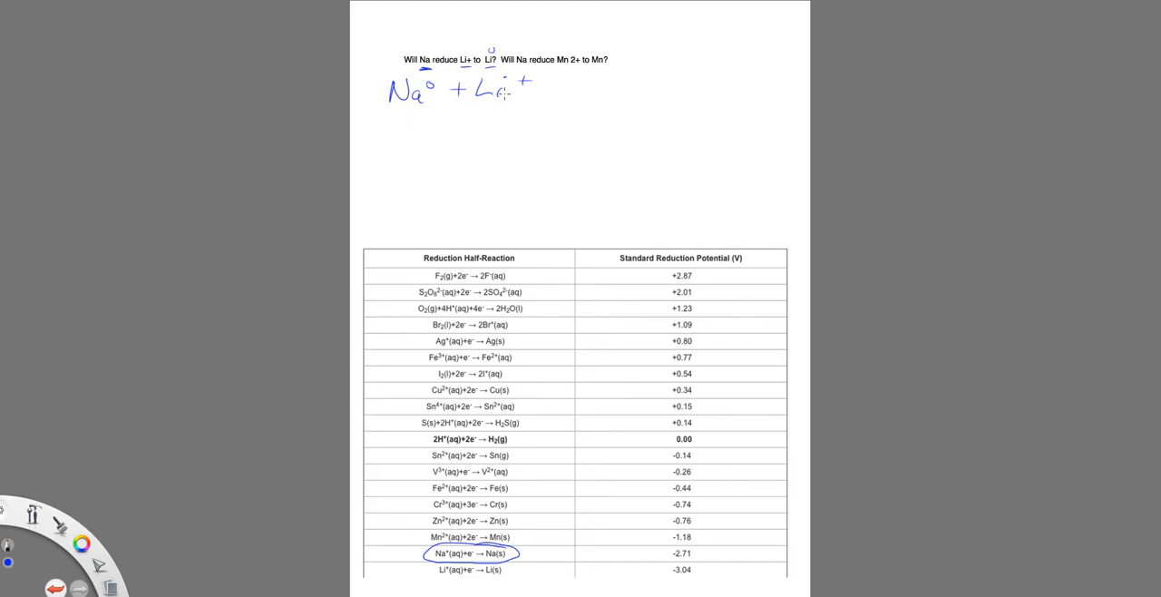
{"action": "left_click_drag", "start_coordinate": [544, 91], "coordinate": [613, 94]}
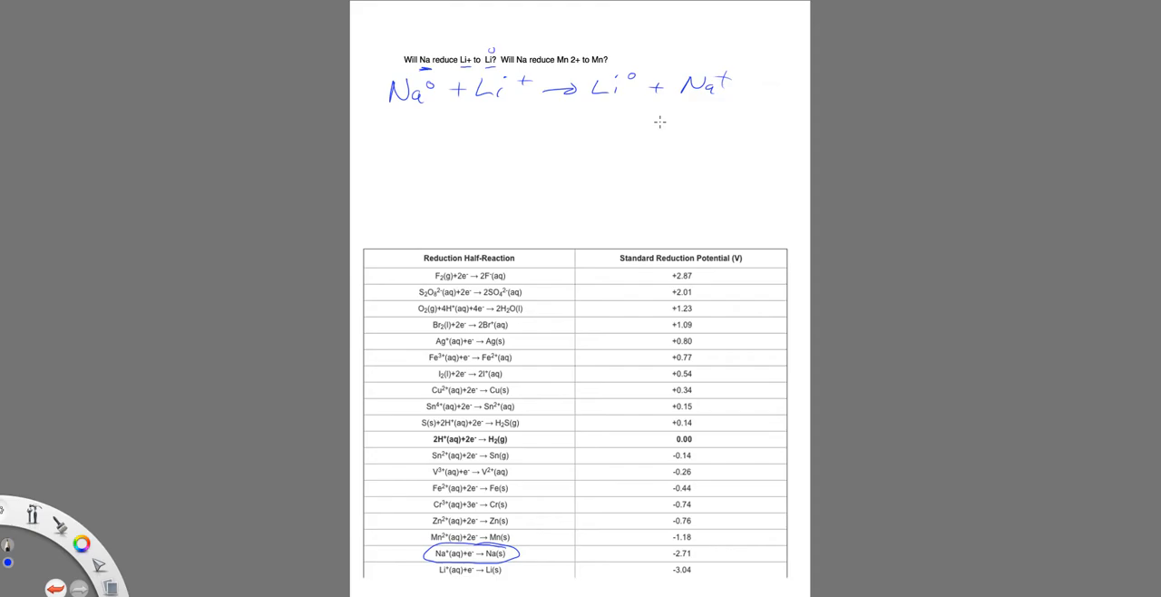
{"action": "type", "text": "Redox"}
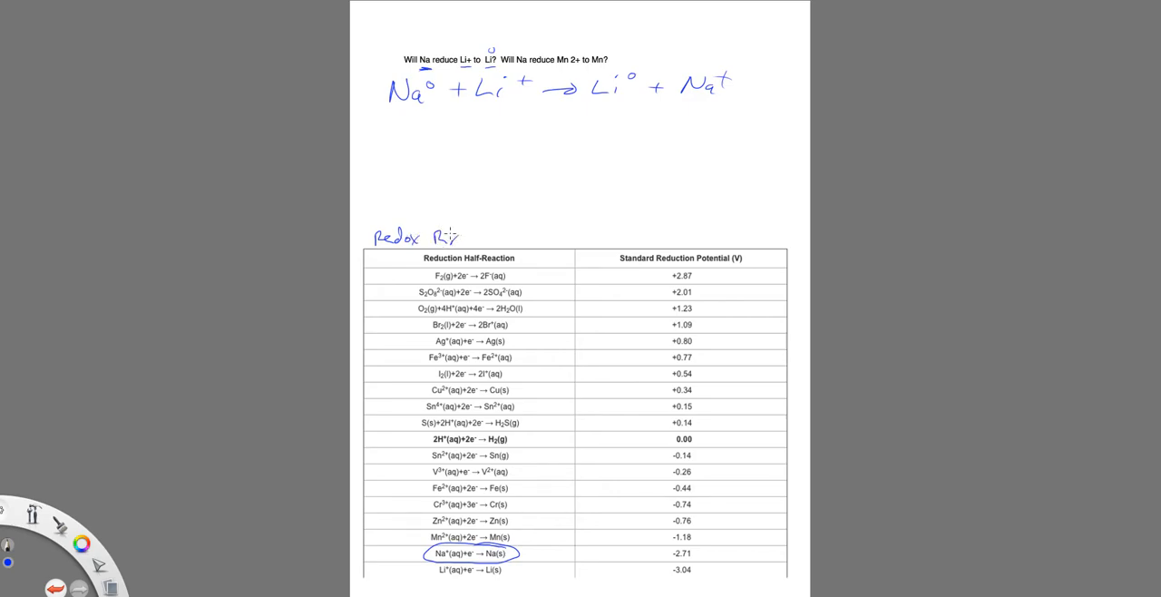
Handwrite 'Redox RXNs favor WOA WRA' above the table.
{"action": "type", "text": "RXNs"}
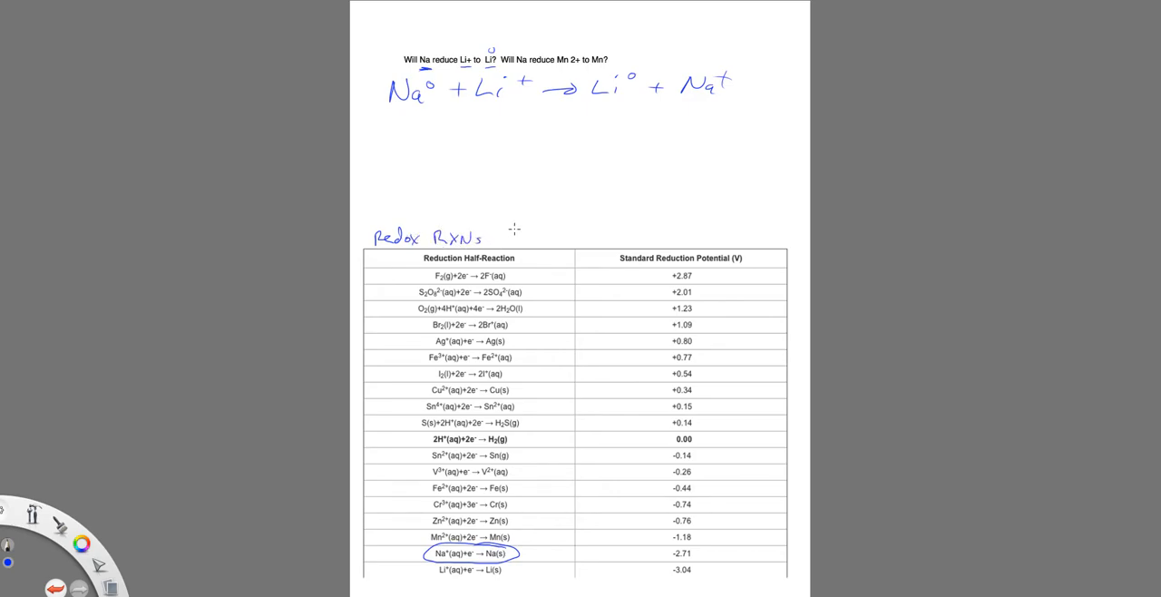
{"action": "type", "text": "favor"}
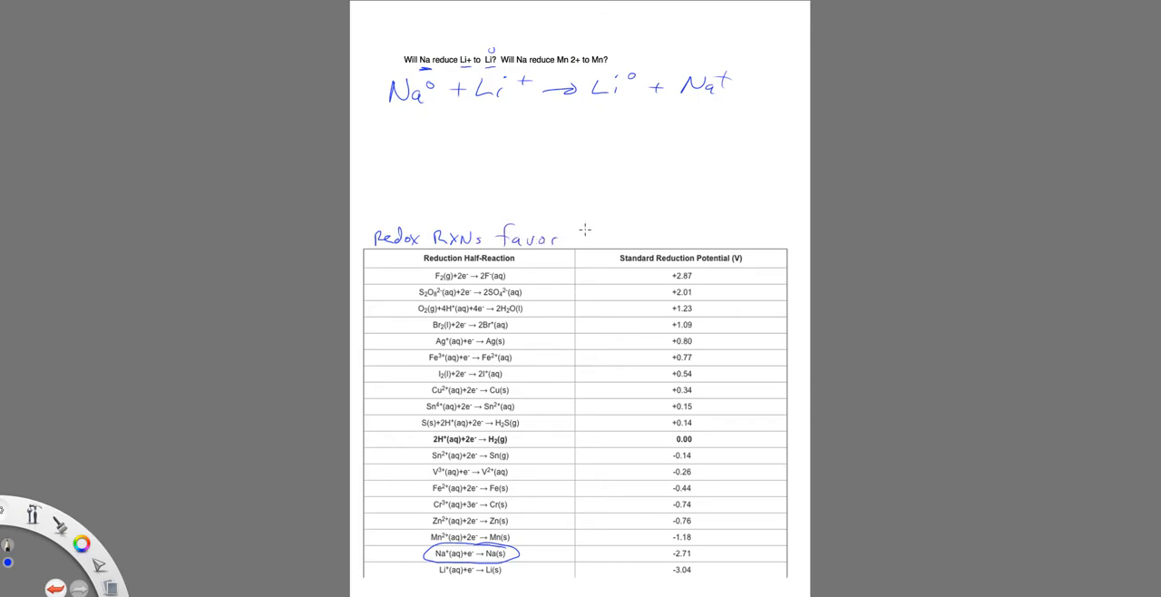
{"action": "type", "text": "WOA WRA"}
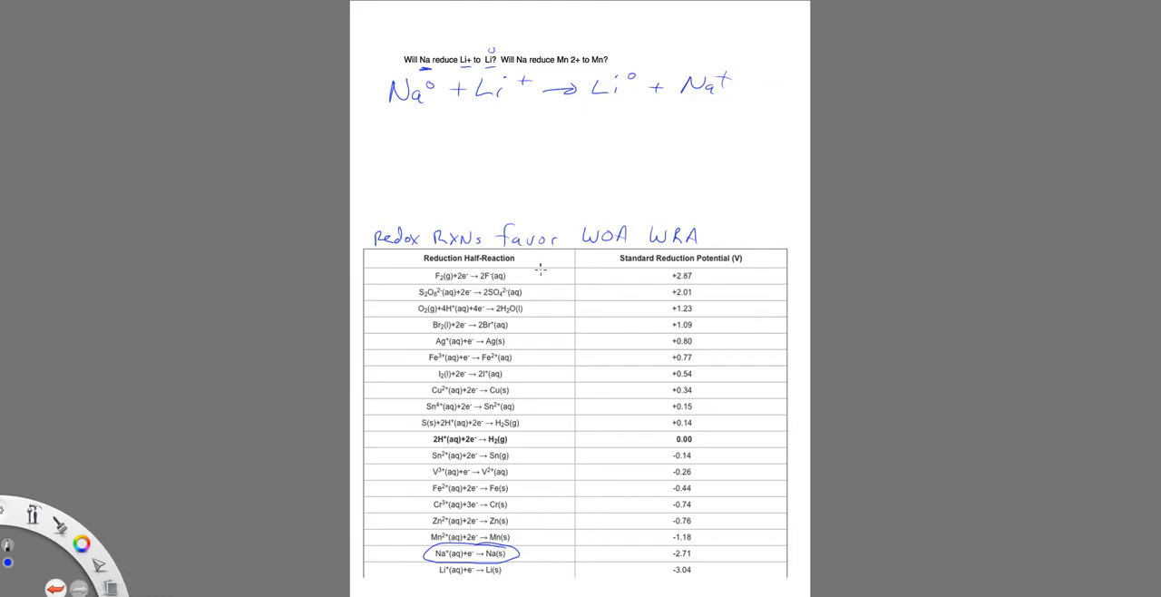
Draw the SOA arrow up the table's left side, label SRA at the bottom, and underline Li⁺ and Na⁺.
{"action": "left_click_drag", "start_coordinate": [541, 269], "coordinate": [548, 551]}
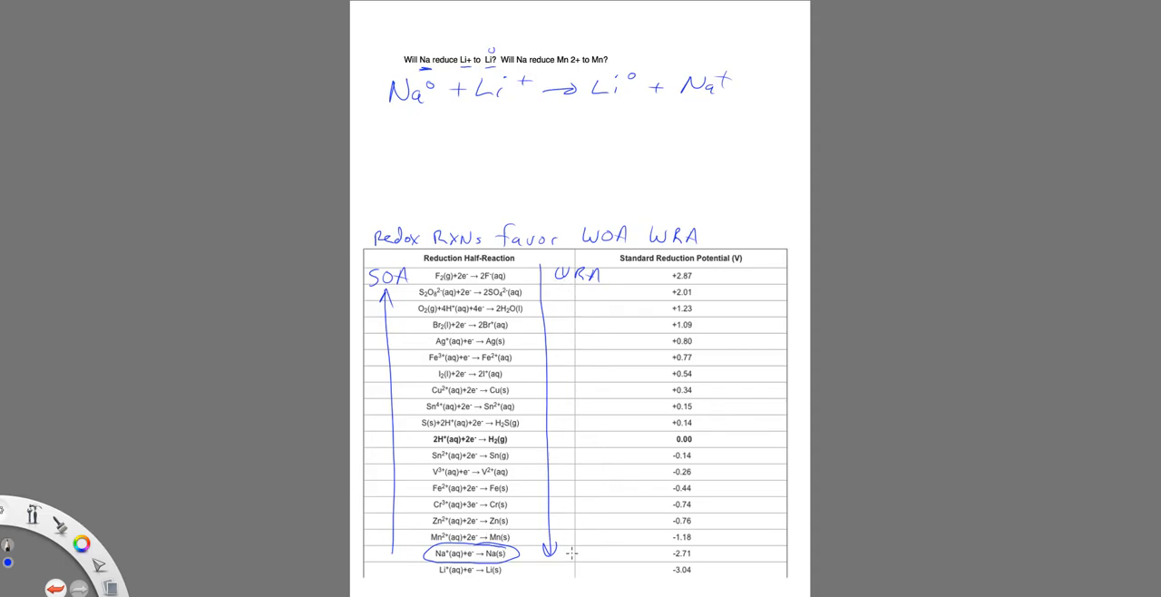
{"action": "type", "text": "SRA"}
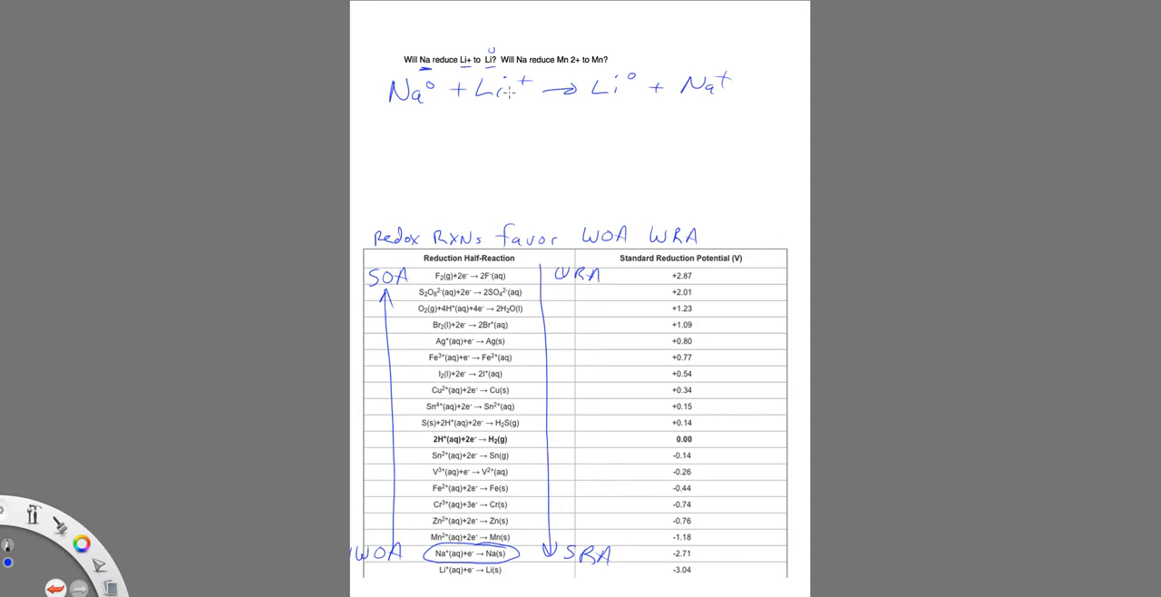
{"action": "left_click_drag", "start_coordinate": [472, 104], "coordinate": [511, 102]}
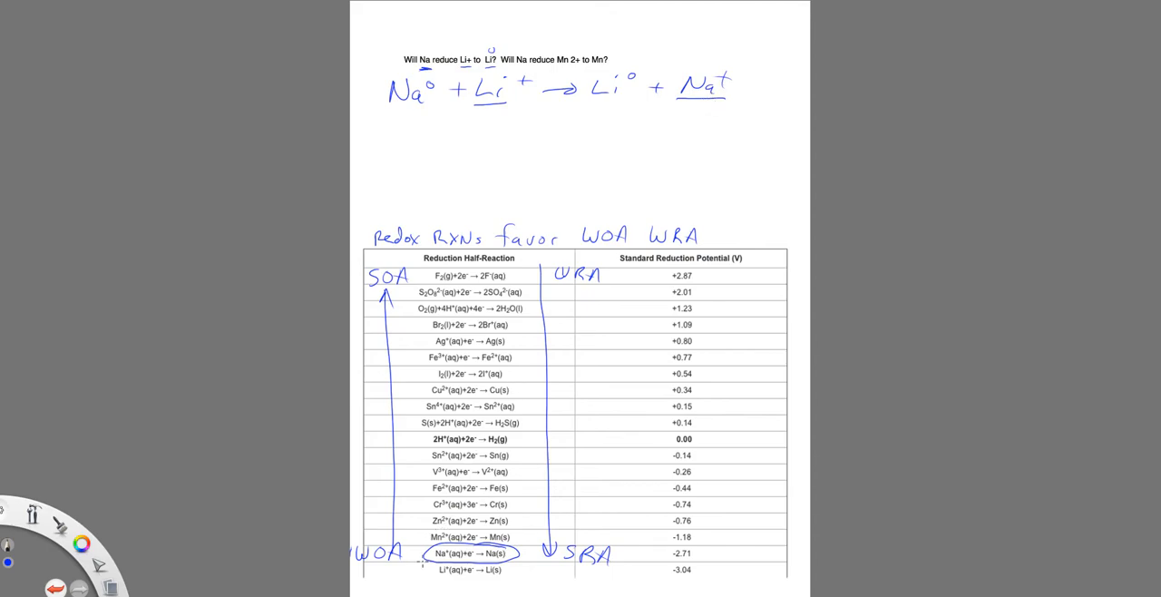
Write Na⁺ > Li⁺ labelled SOA and WOA.
{"action": "type", "text": "Na+ > Li+"}
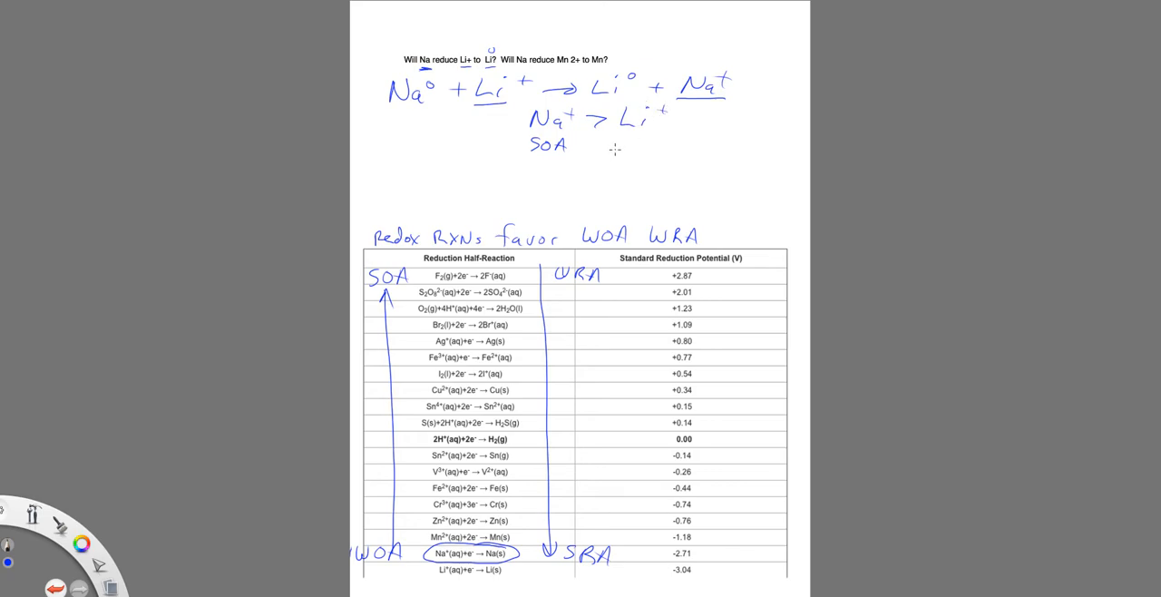
{"action": "type", "text": "WOA"}
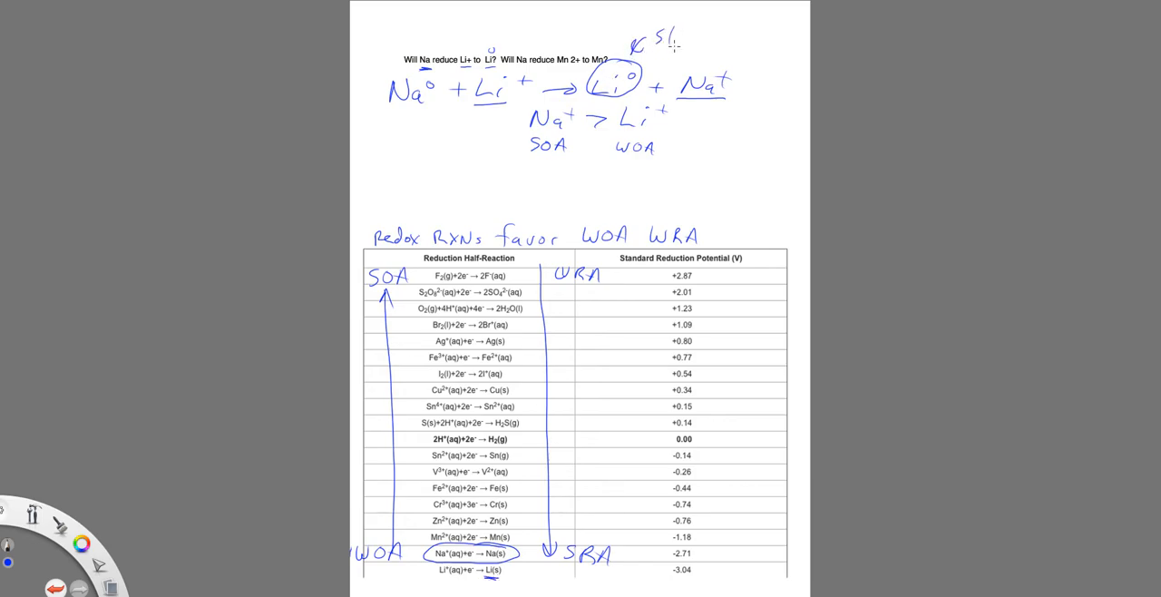
Circle Li° labelled 'Strongest RA' and conclude NR after the equation.
{"action": "type", "text": "Strongest"}
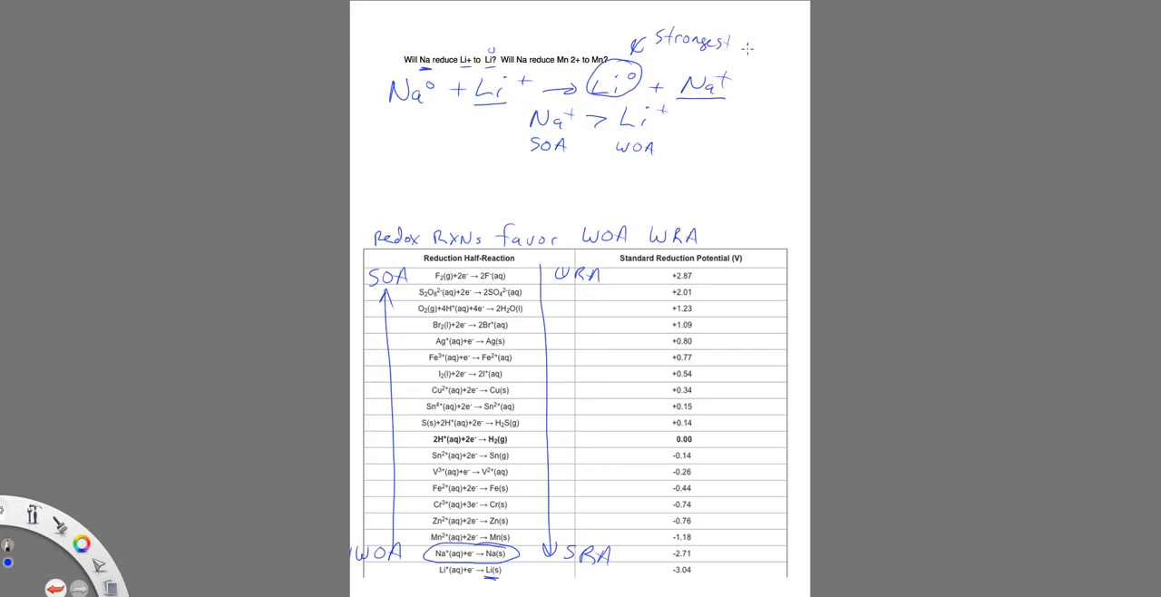
{"action": "type", "text": "RA"}
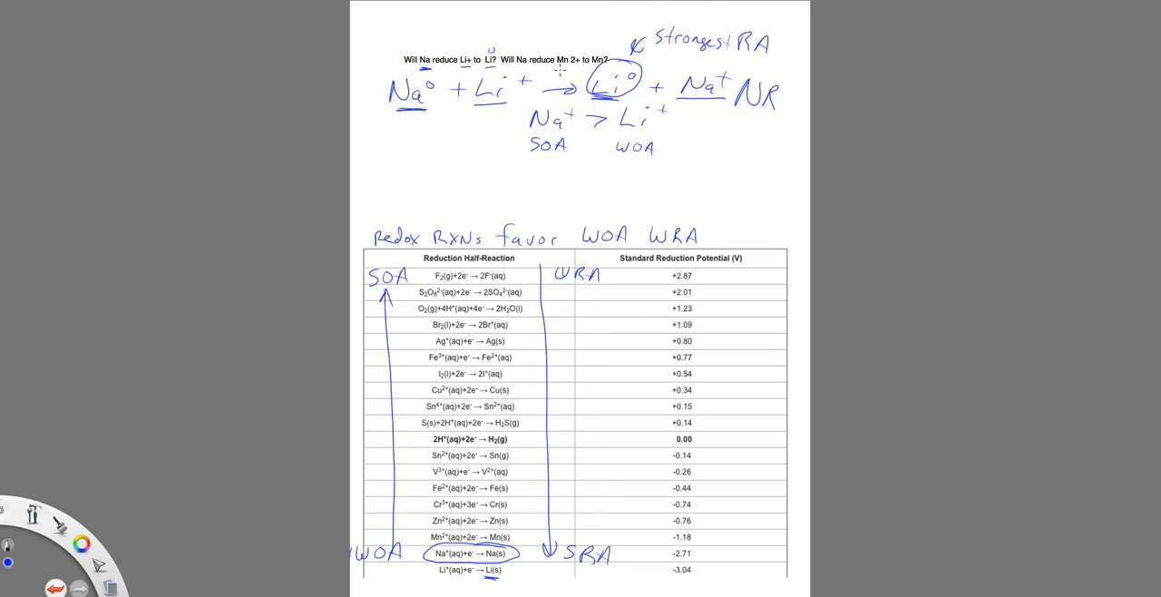
{"action": "type", "text": "N"}
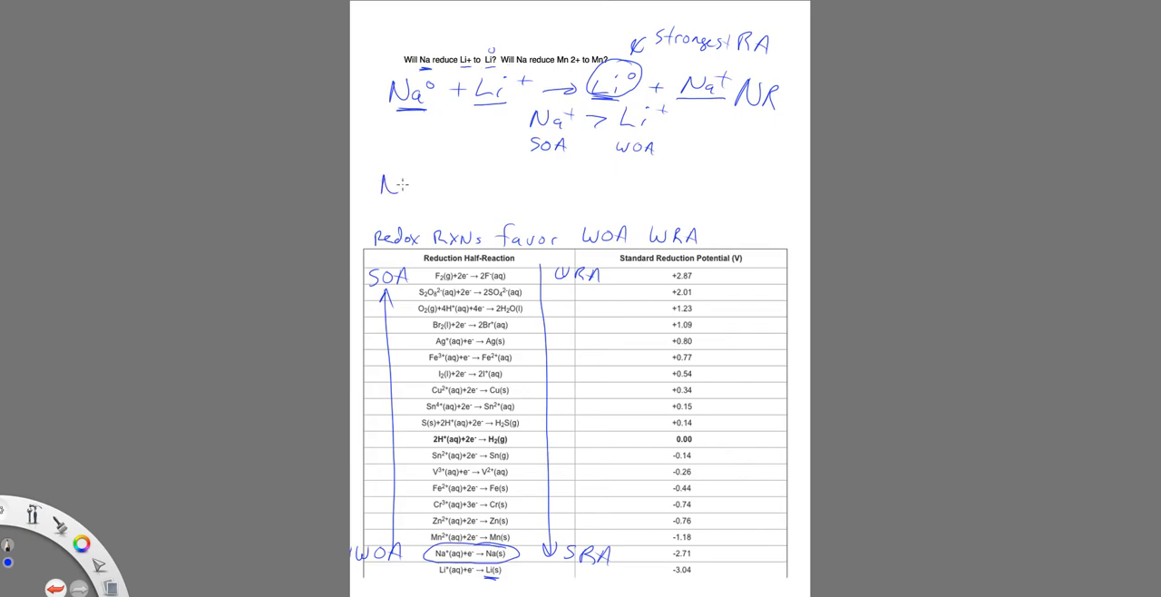
Handwrite 2Na° + Mn²⁺ → Mn° + 2Na⁺, note Mn²⁺ > Na⁺, and write 'Yes'.
{"action": "type", "text": "Na⁰ + Mn²⁺ → Mn⁰ +2Na⁺"}
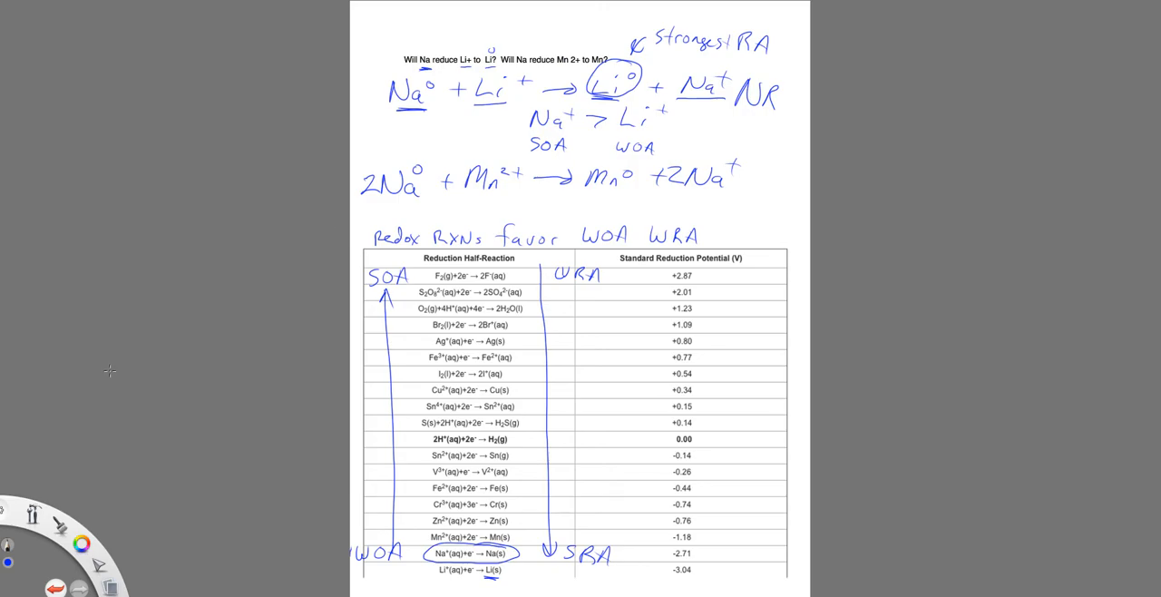
{"action": "mouse_move", "coordinate": [109, 439]}
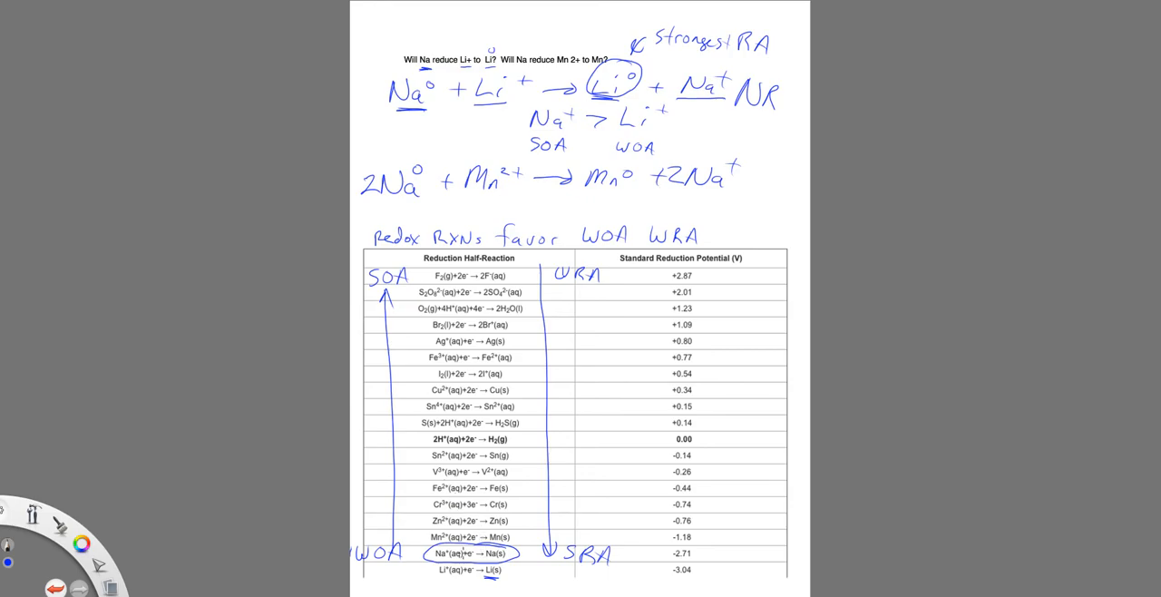
{"action": "left_click_drag", "start_coordinate": [435, 544], "coordinate": [472, 529]}
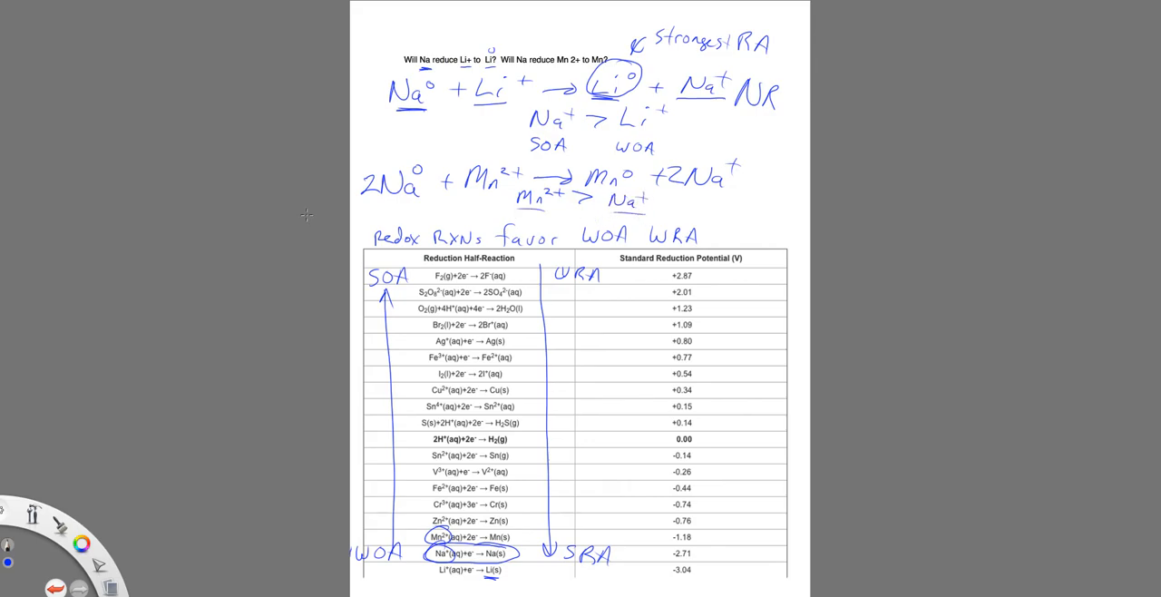
{"action": "type", "text": "Yes"}
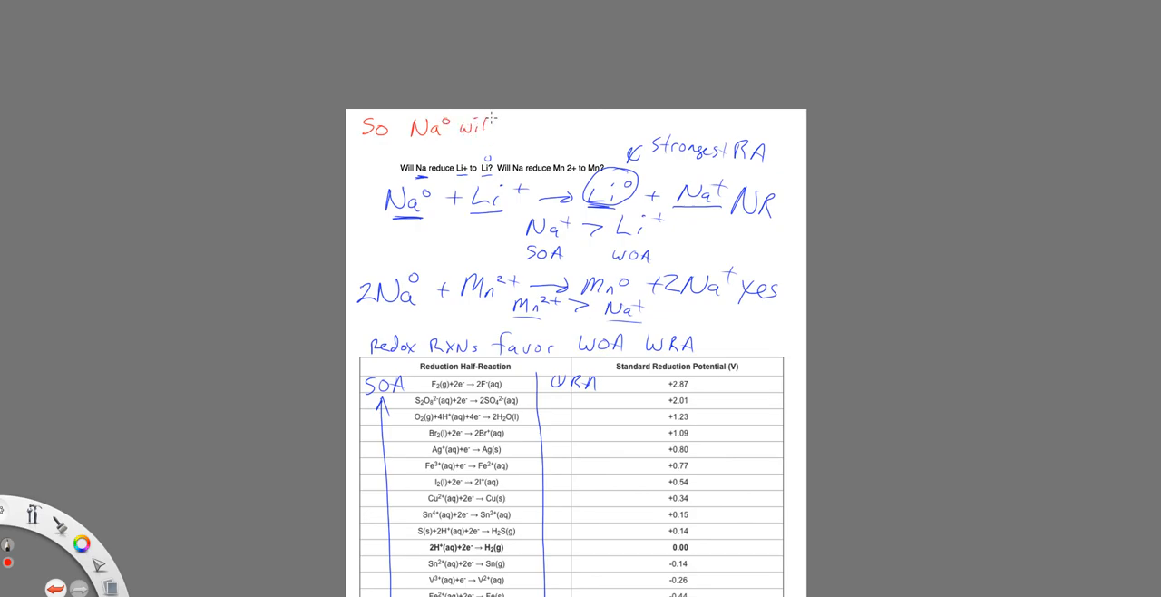
Write in red 'So Na° will reduce Mn²⁺ to Mn° but not Li⁺ to Li°' above the question.
{"action": "type", "text": "reduce Mn2+"}
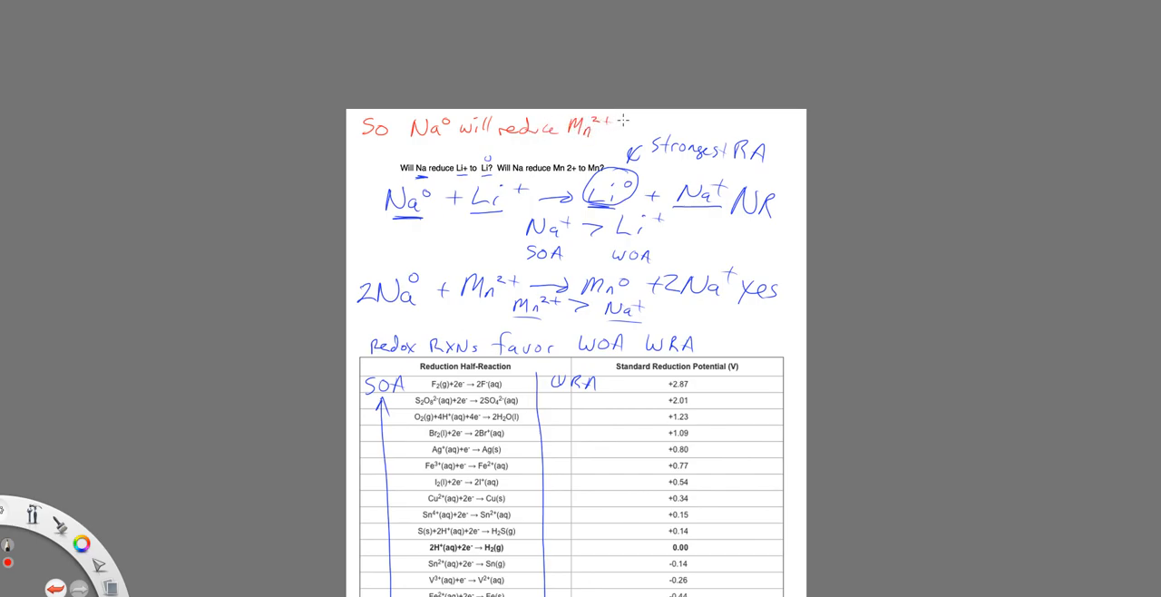
{"action": "type", "text": "to Mn°"}
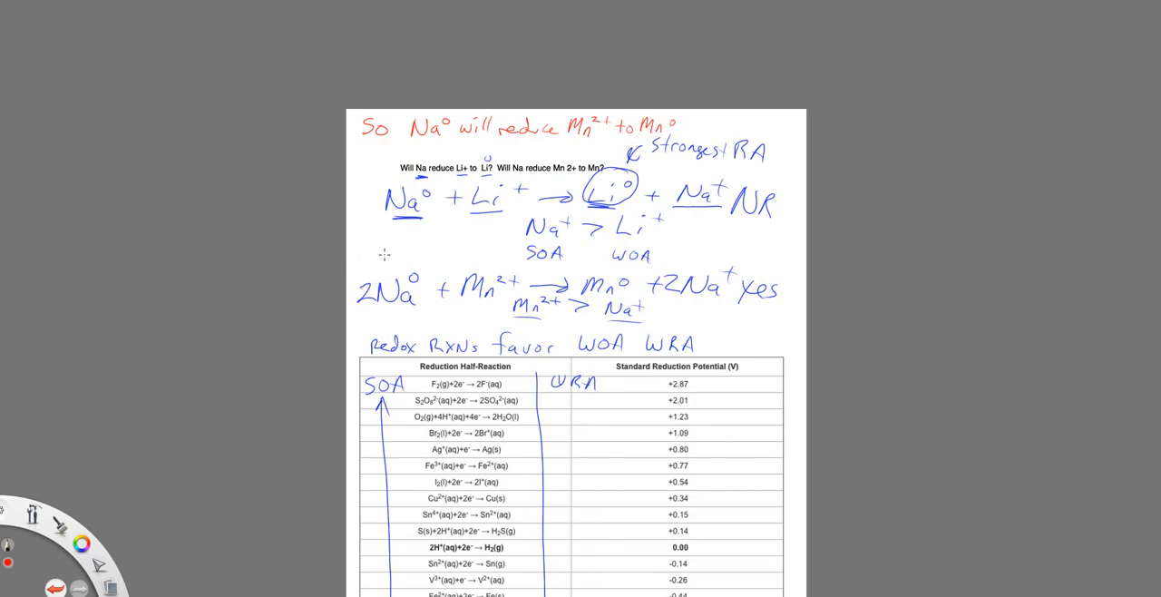
{"action": "type", "text": "but not Li+ to Li°"}
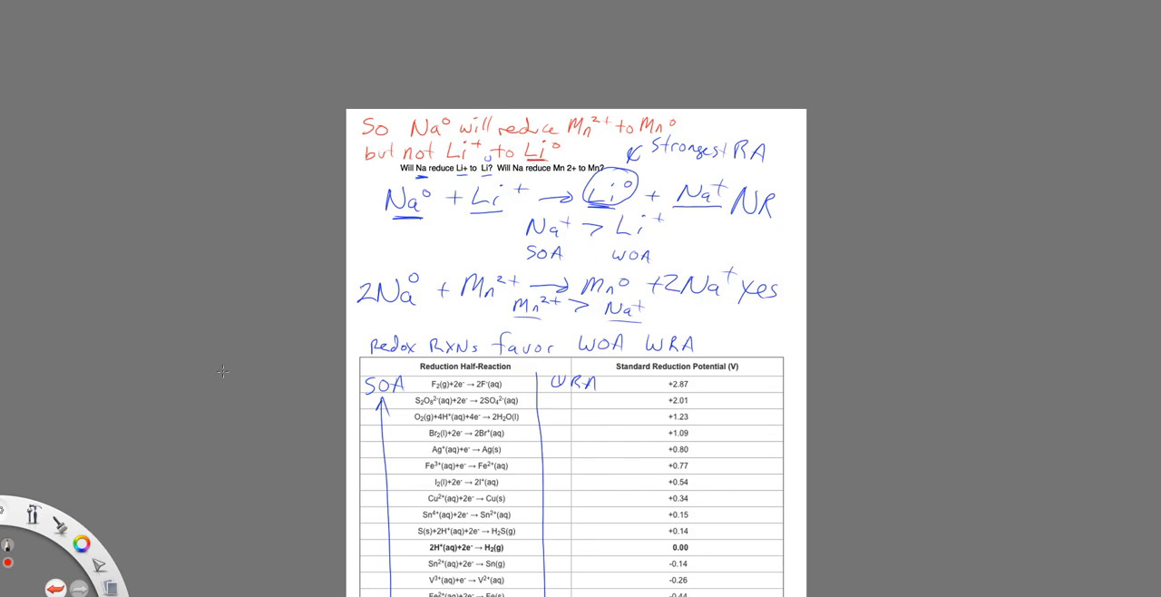
{"action": "mouse_move", "coordinate": [236, 351]}
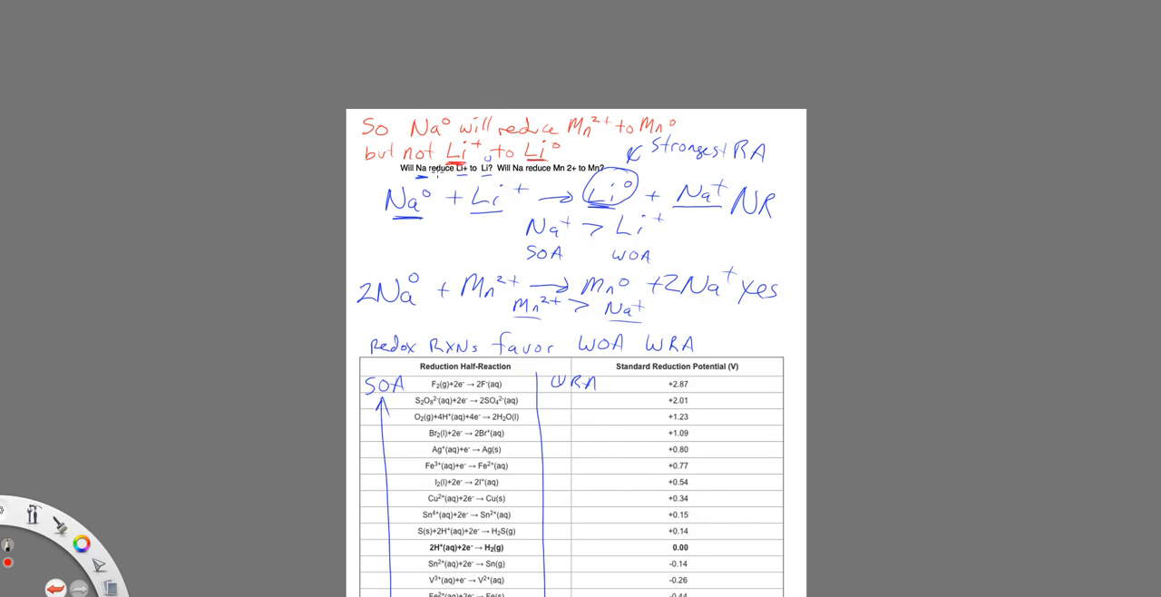
{"action": "mouse_move", "coordinate": [192, 424]}
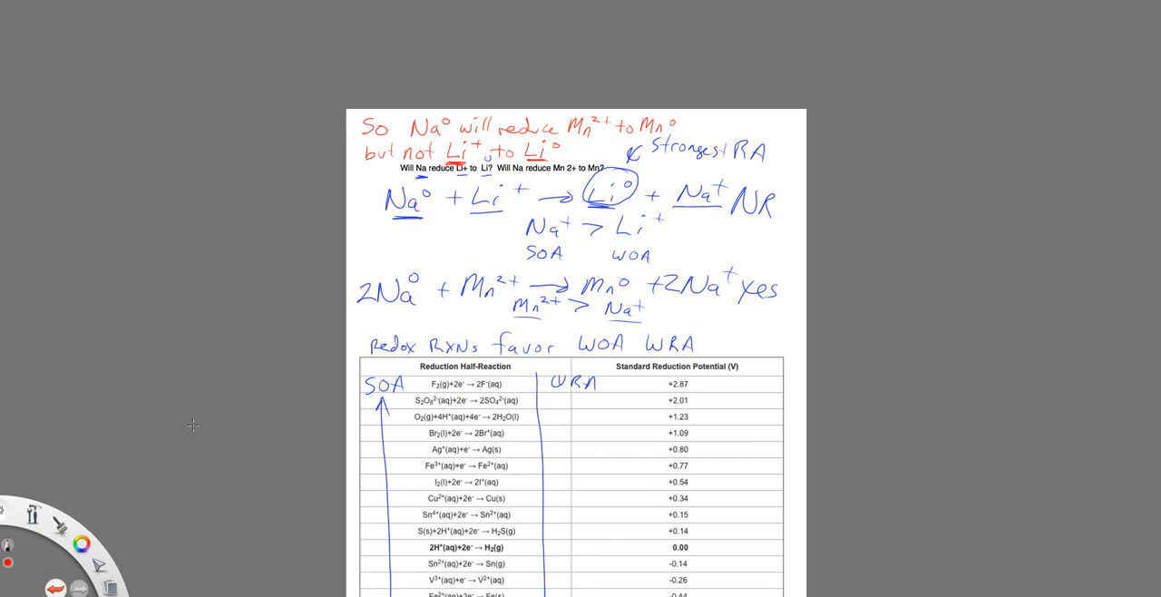
{"action": "mouse_move", "coordinate": [174, 457]}
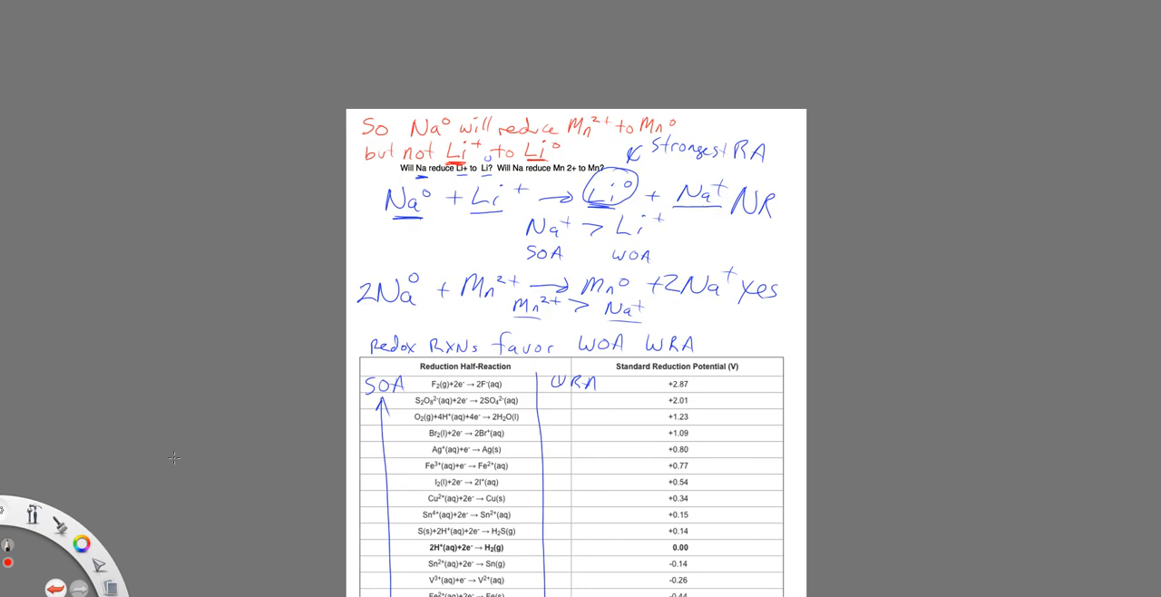